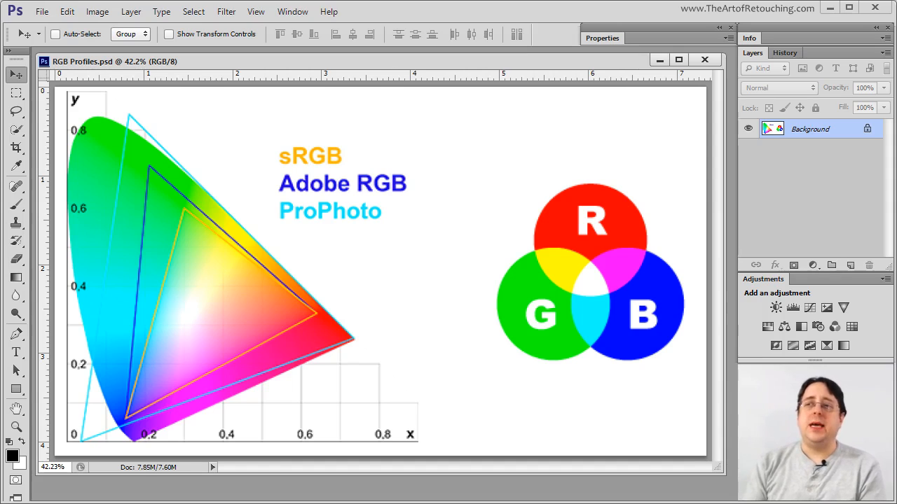
pyautogui.moveTo(824, 207)
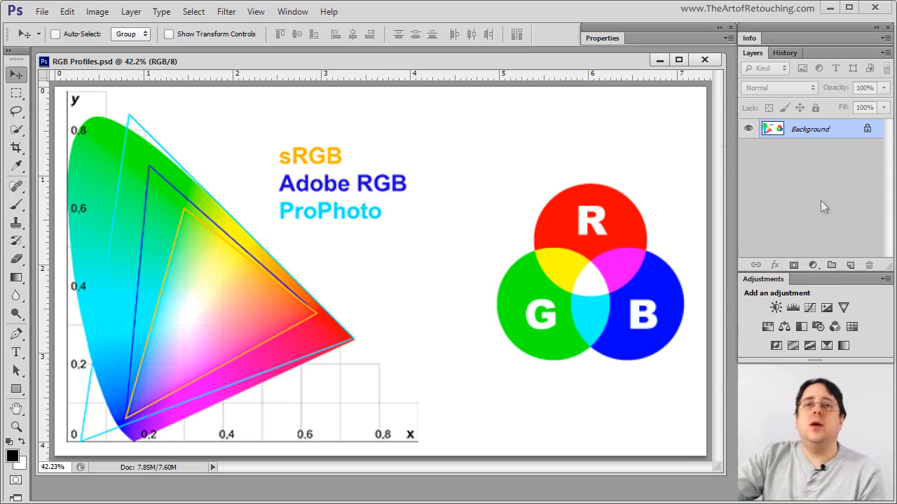
# Convert the document to CMYK Color via Image > Mode and confirm the conversion warning
pyautogui.click(97, 11)
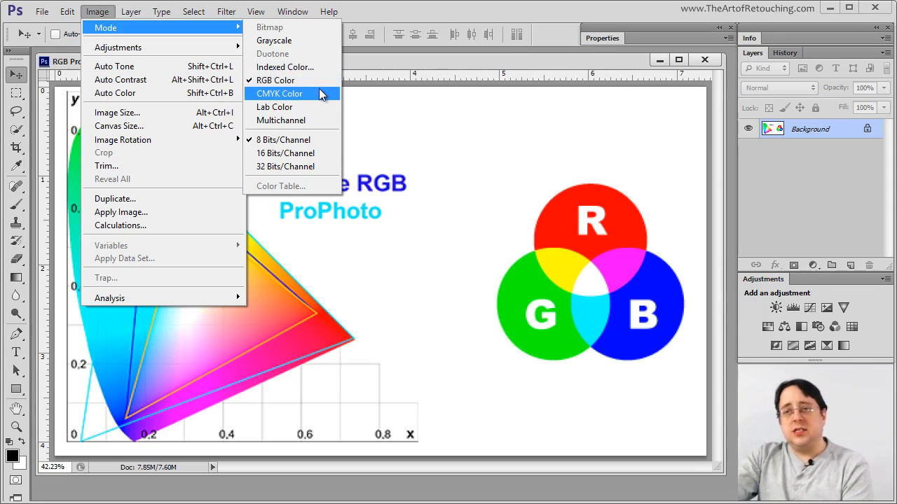
pyautogui.moveTo(283, 67)
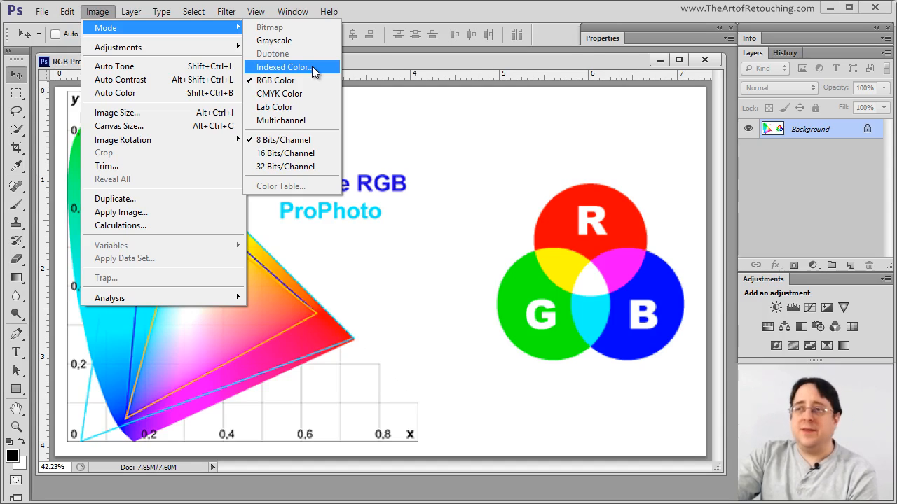
pyautogui.moveTo(315, 43)
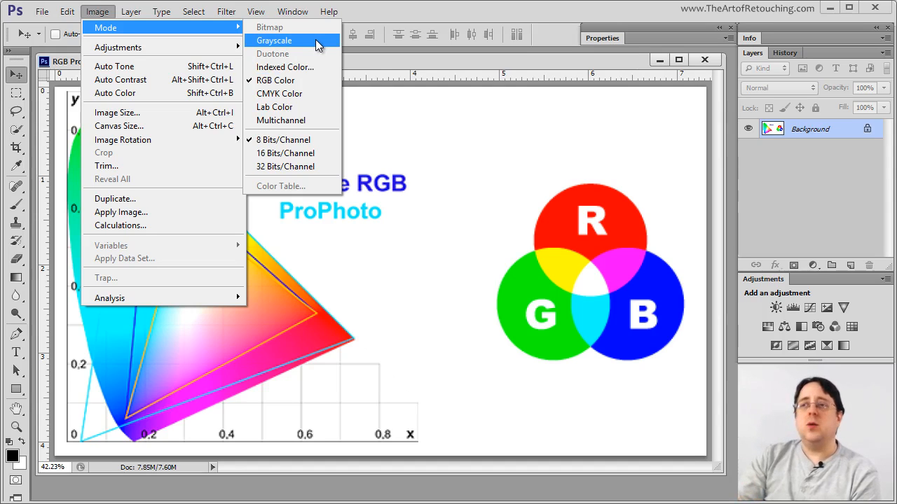
pyautogui.moveTo(302, 106)
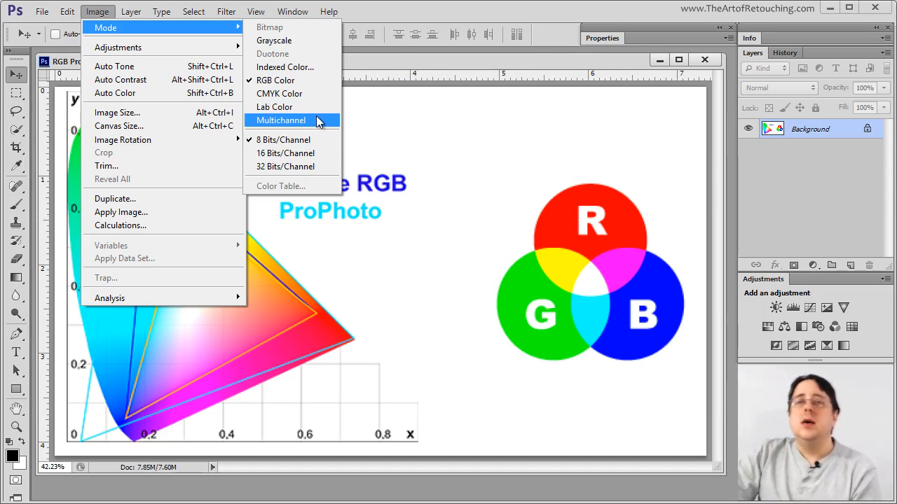
pyautogui.moveTo(306, 85)
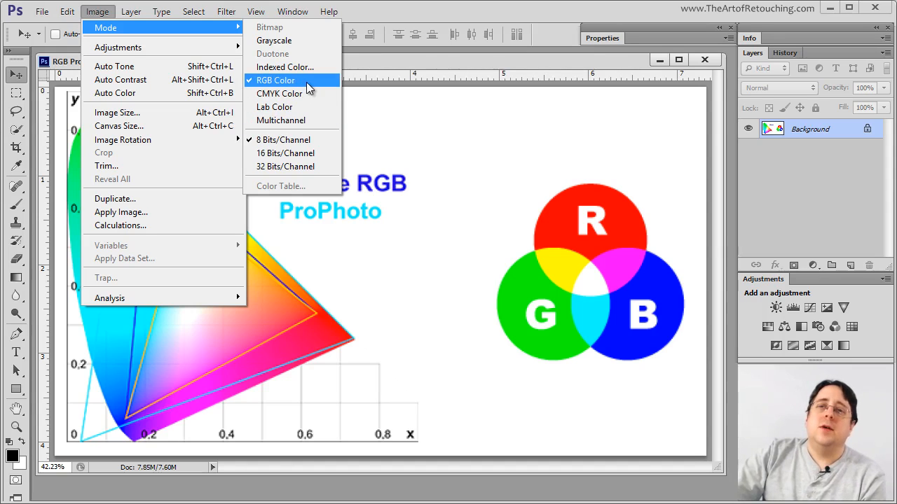
pyautogui.moveTo(343, 73)
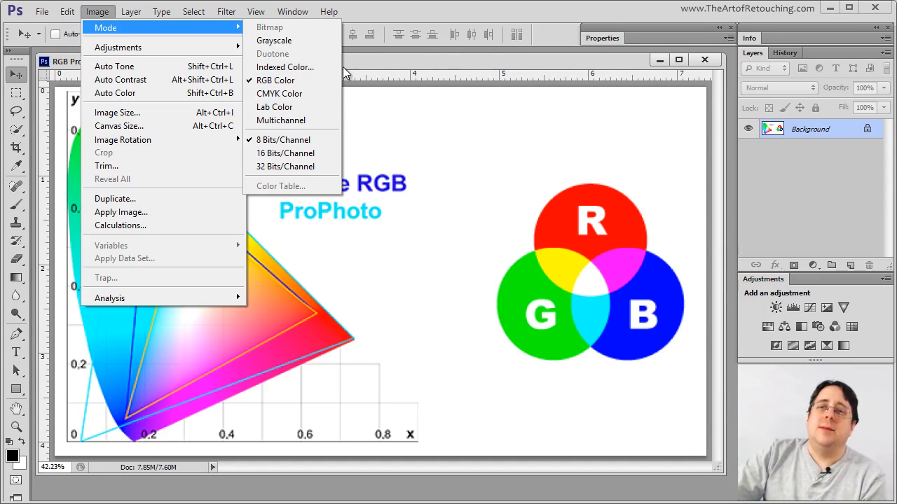
pyautogui.moveTo(406, 62)
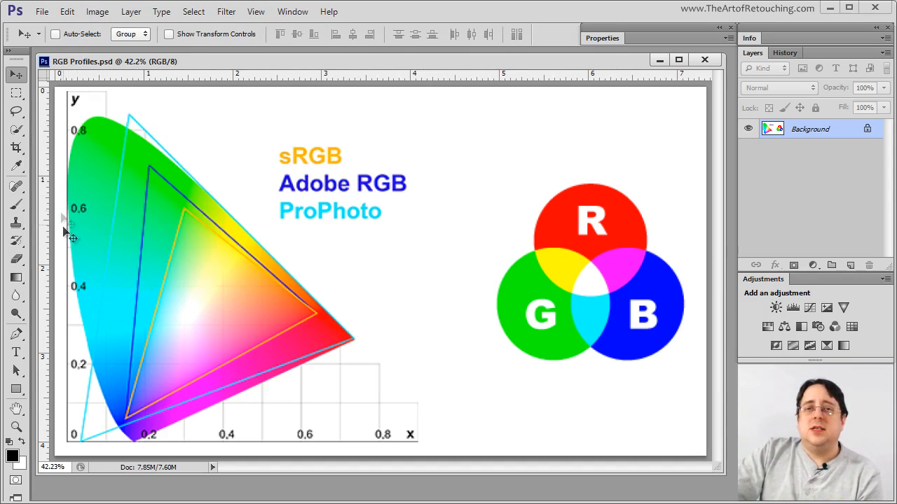
pyautogui.moveTo(364, 367)
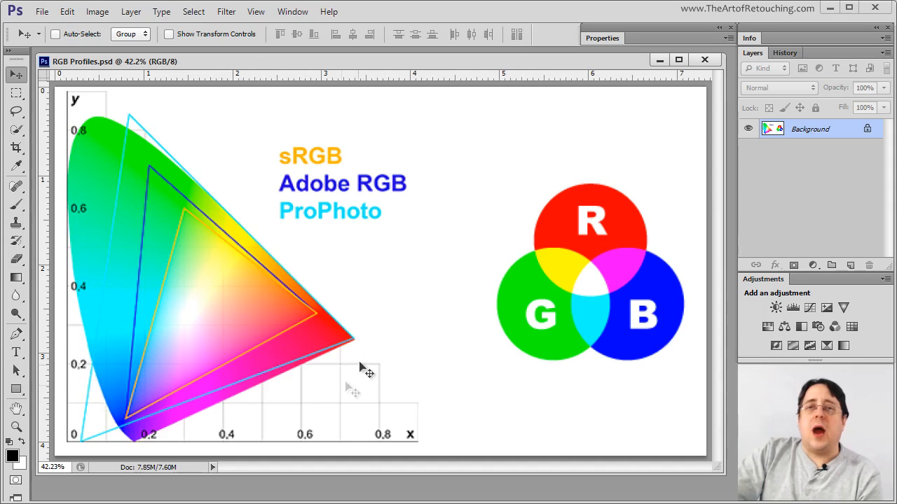
pyautogui.moveTo(67, 194)
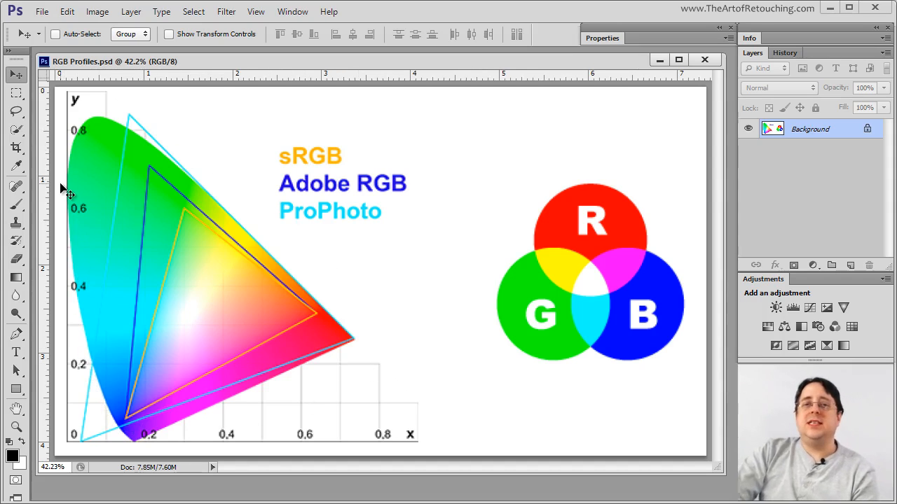
pyautogui.moveTo(339, 363)
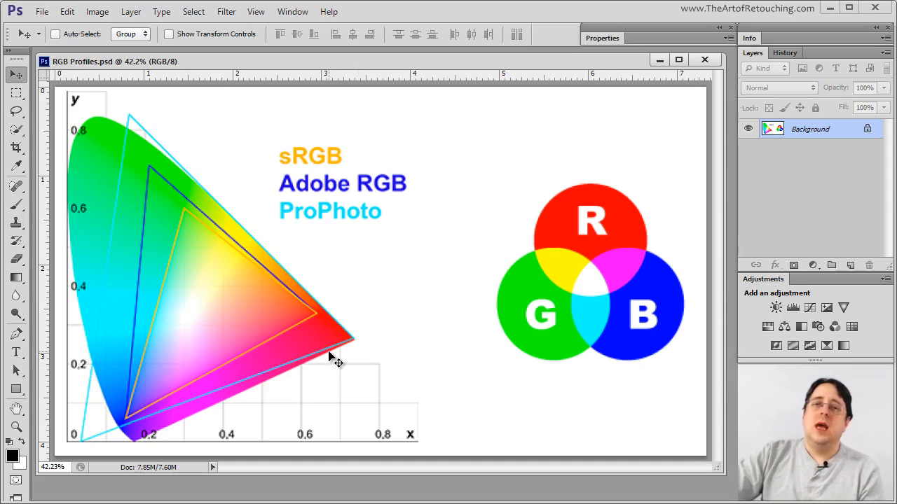
pyautogui.moveTo(126, 420)
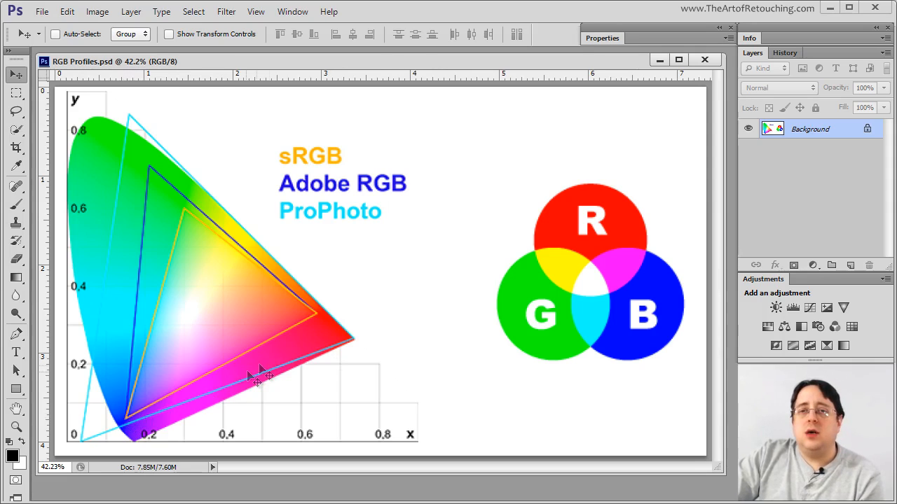
pyautogui.moveTo(294, 165)
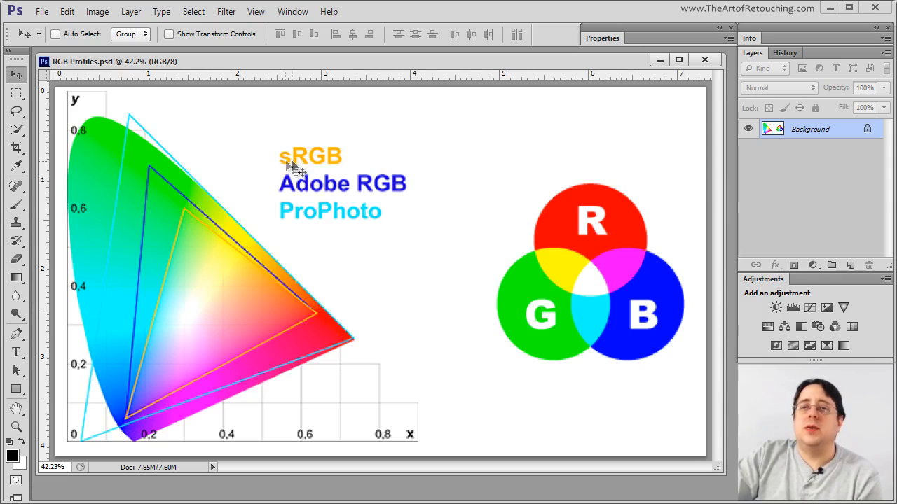
pyautogui.moveTo(347, 169)
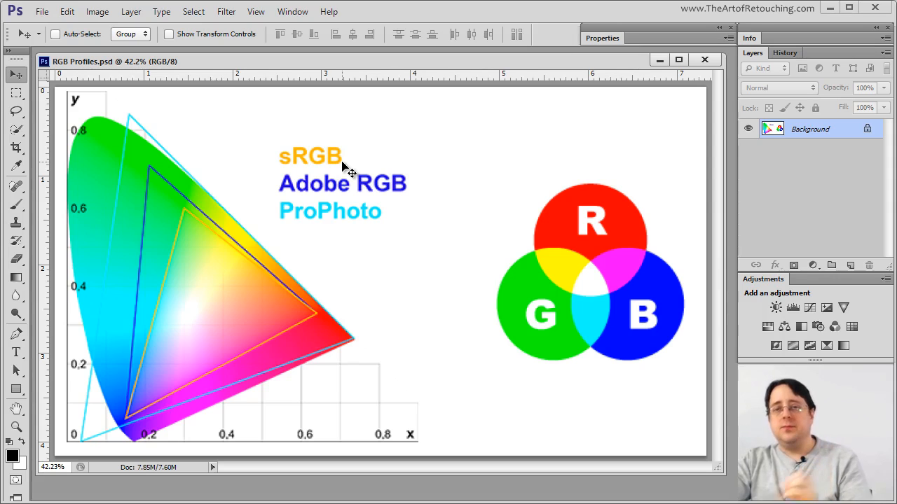
pyautogui.moveTo(255, 266)
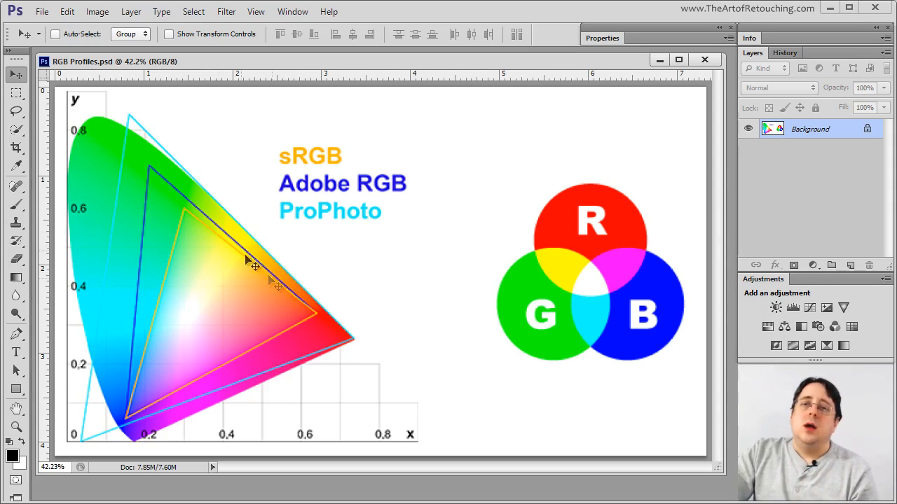
pyautogui.moveTo(294, 343)
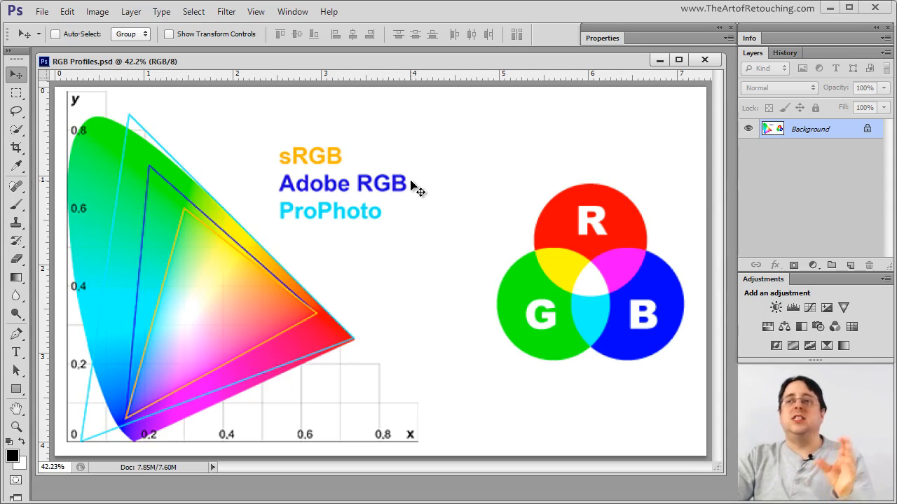
pyautogui.moveTo(143, 114)
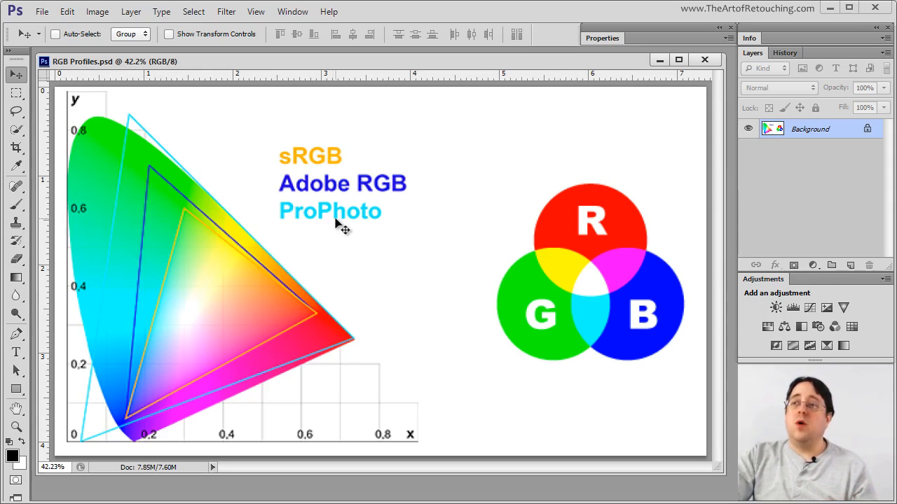
pyautogui.moveTo(437, 224)
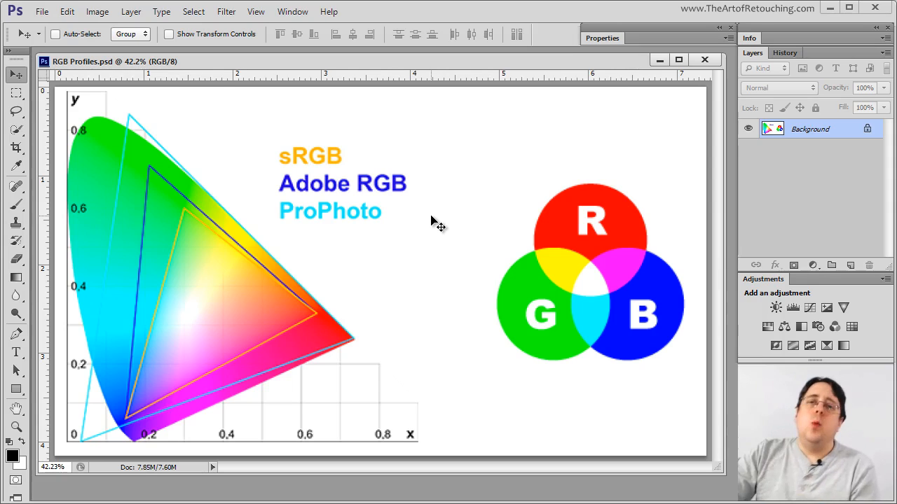
pyautogui.moveTo(180, 232)
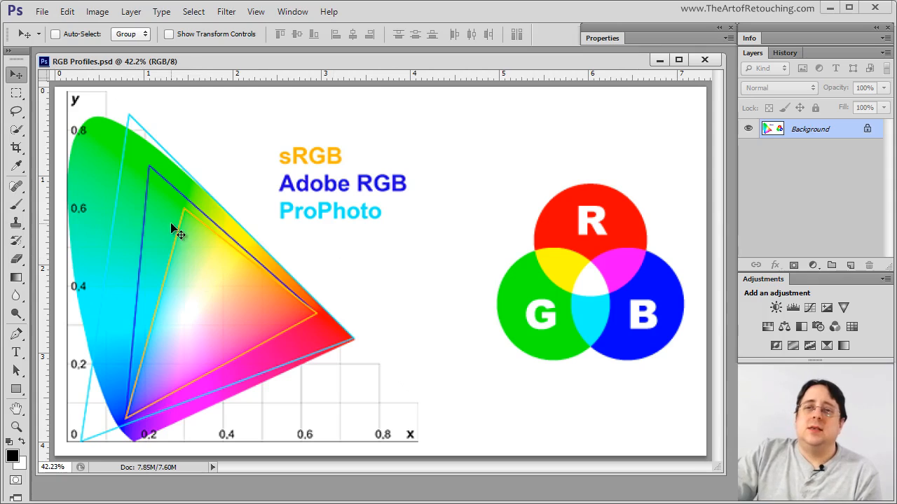
pyautogui.moveTo(193, 224)
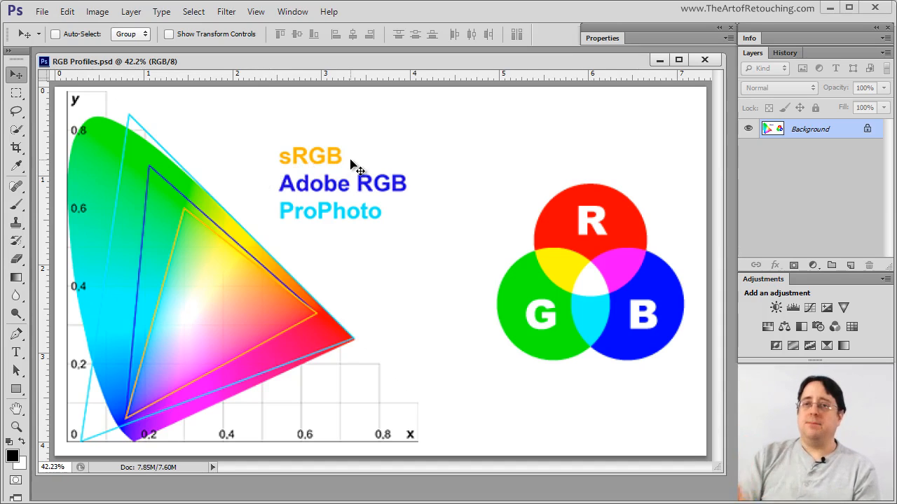
pyautogui.moveTo(161, 179)
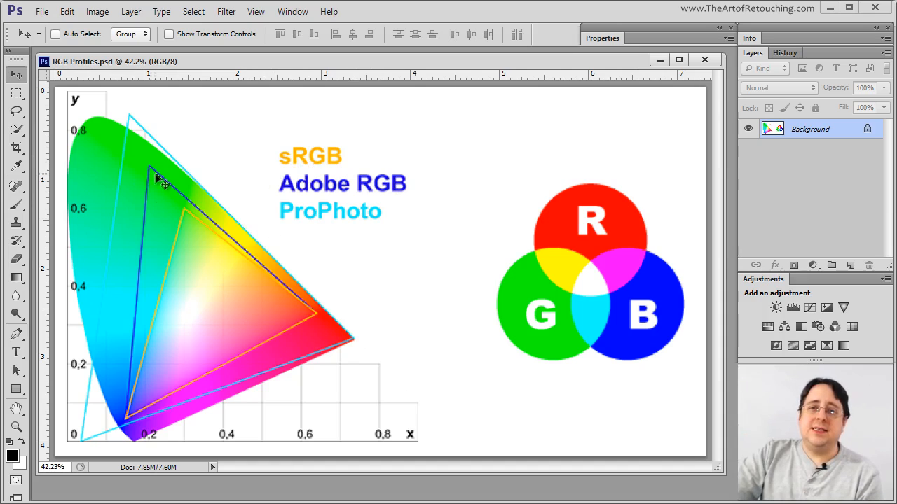
pyautogui.moveTo(193, 182)
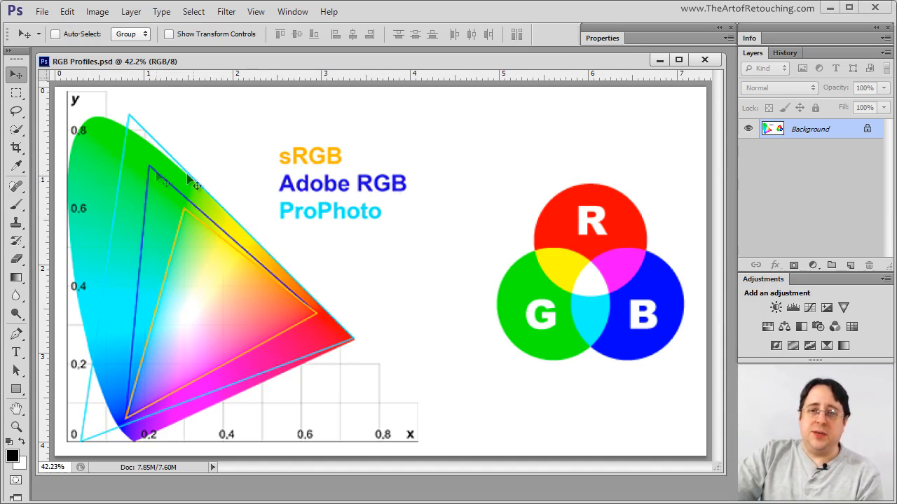
pyautogui.moveTo(166, 197)
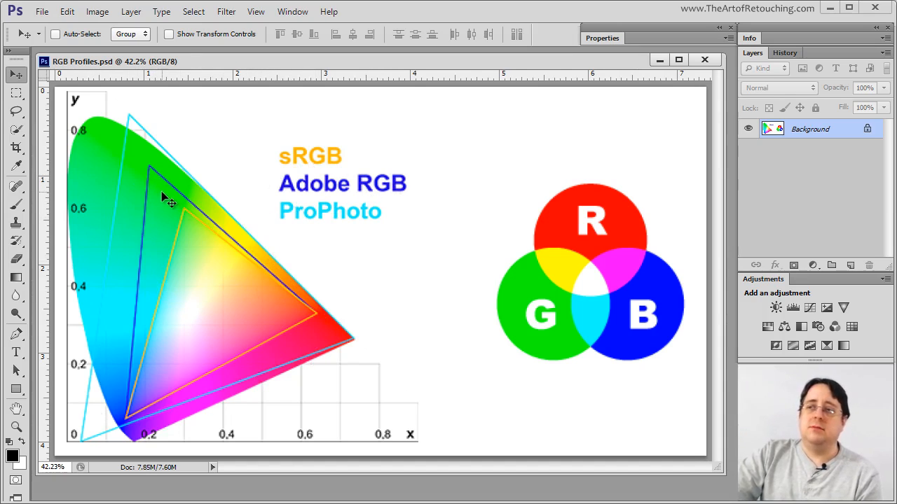
pyautogui.moveTo(252, 365)
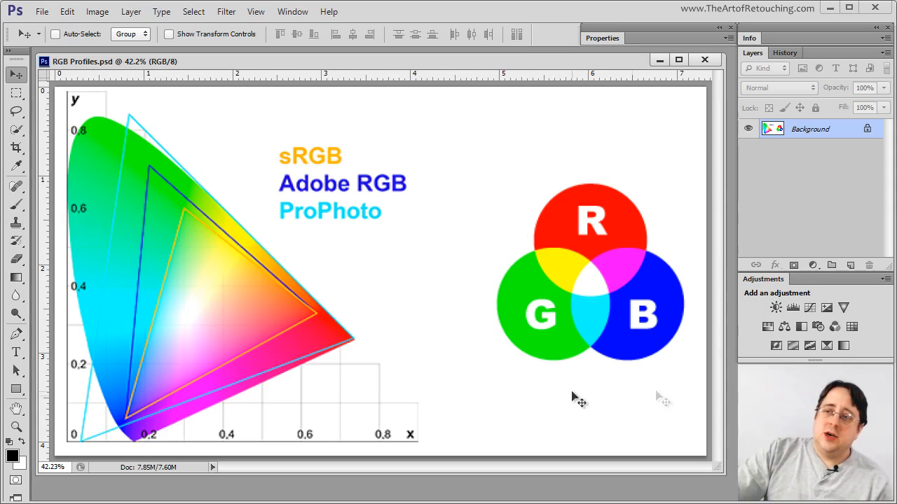
pyautogui.moveTo(623, 249)
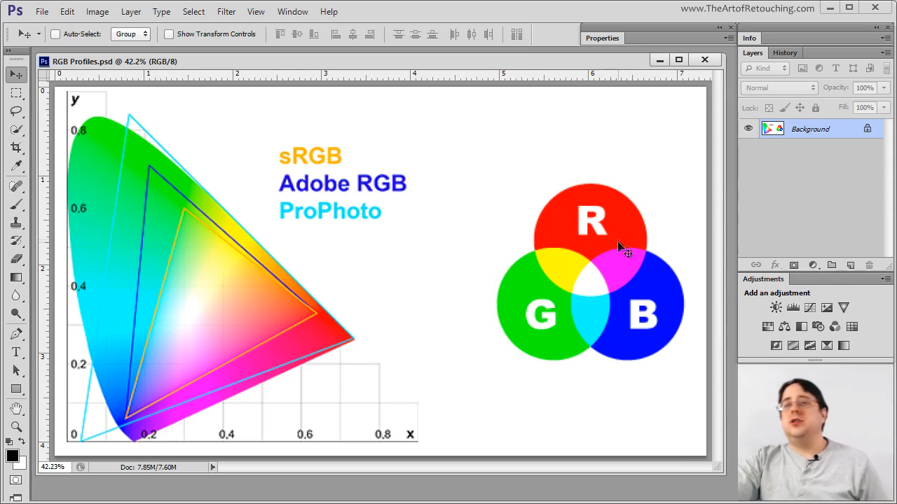
pyautogui.moveTo(634, 328)
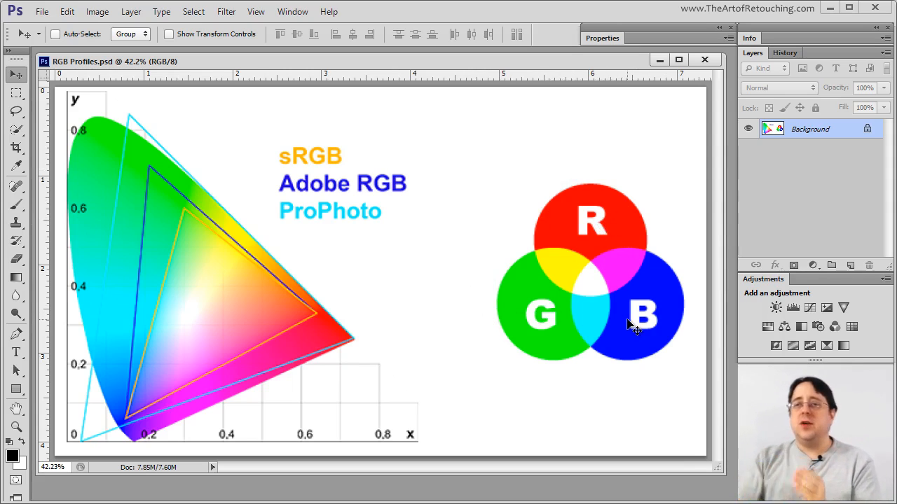
pyautogui.moveTo(676, 336)
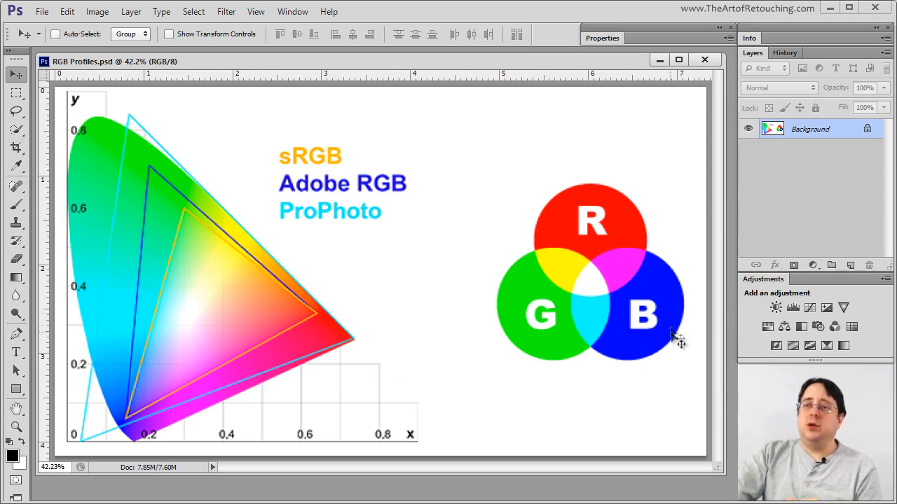
pyautogui.moveTo(606, 255)
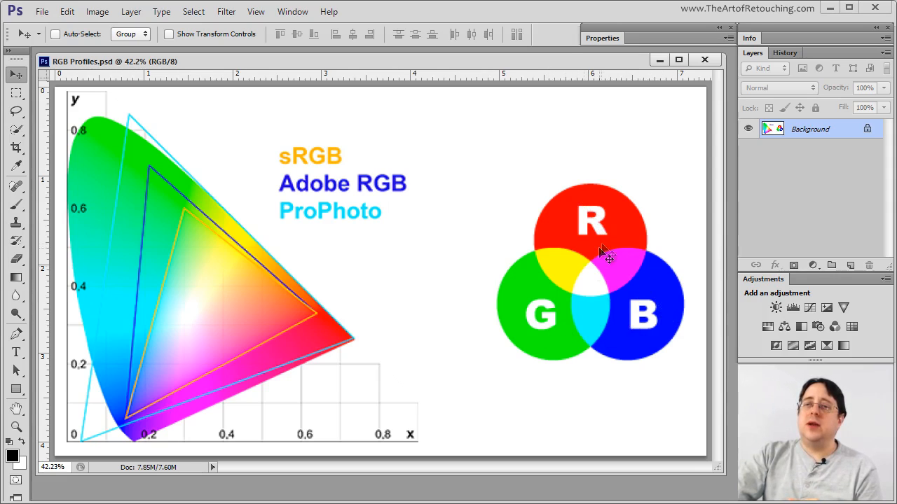
pyautogui.moveTo(554, 334)
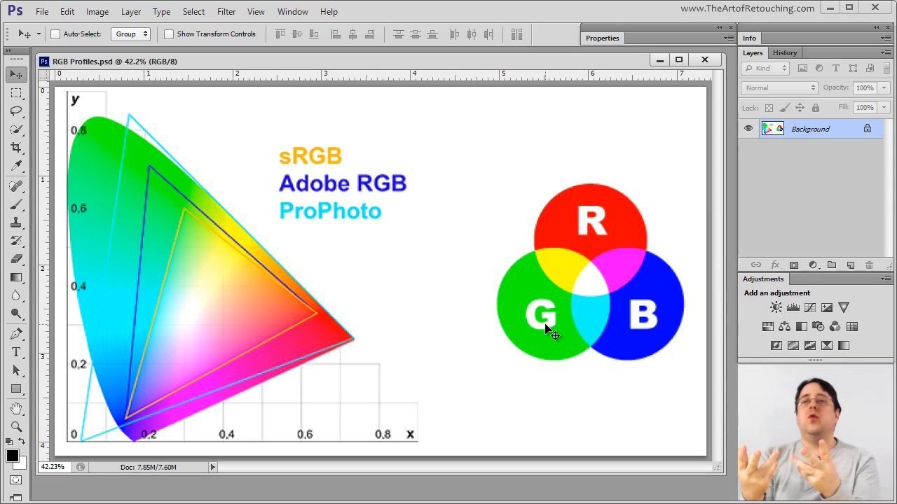
pyautogui.moveTo(568, 240)
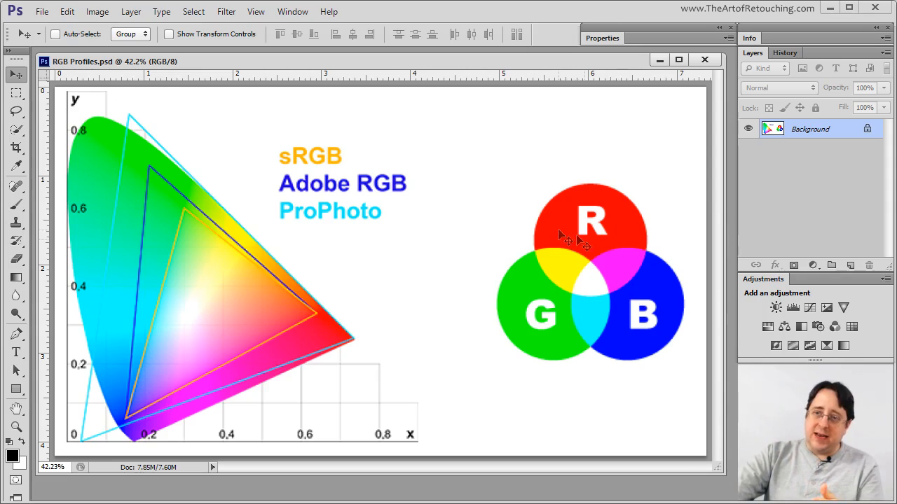
pyautogui.moveTo(651, 404)
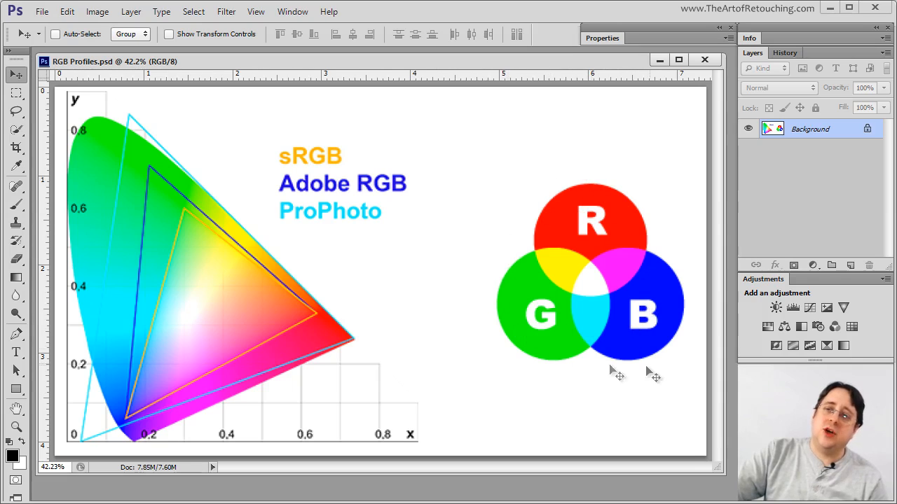
pyautogui.moveTo(658, 322)
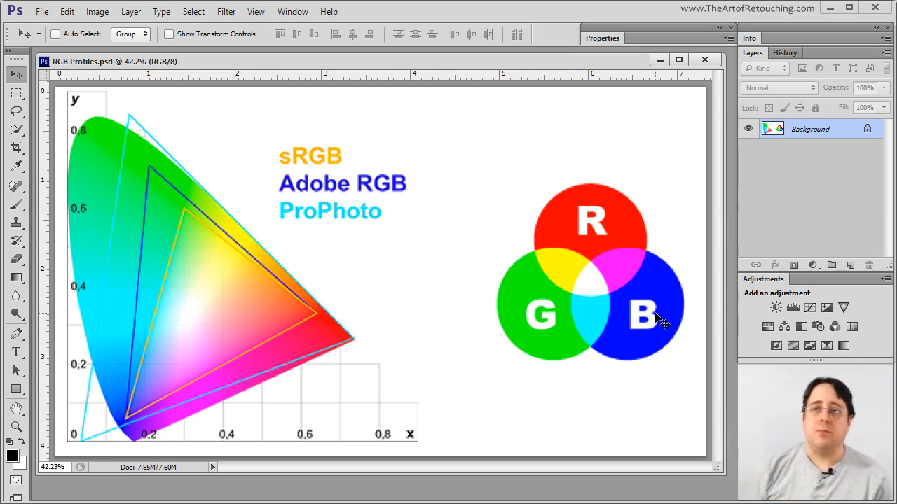
pyautogui.moveTo(433, 381)
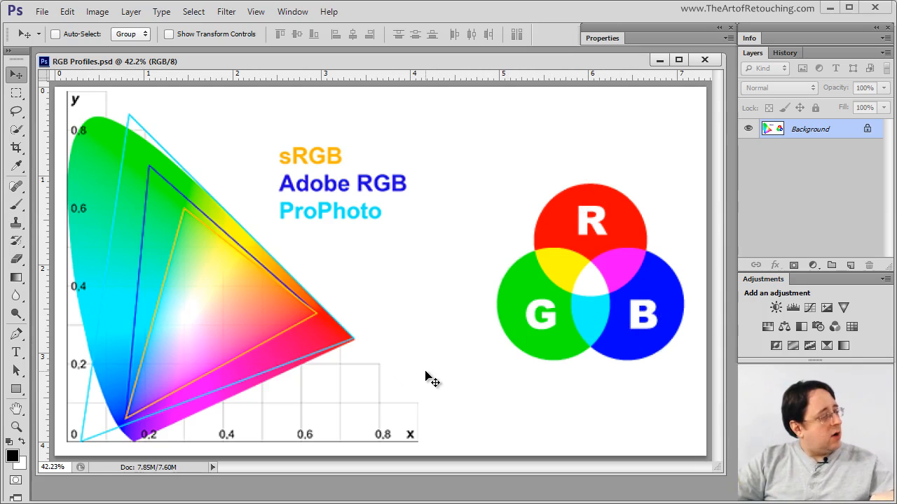
pyautogui.moveTo(429, 385)
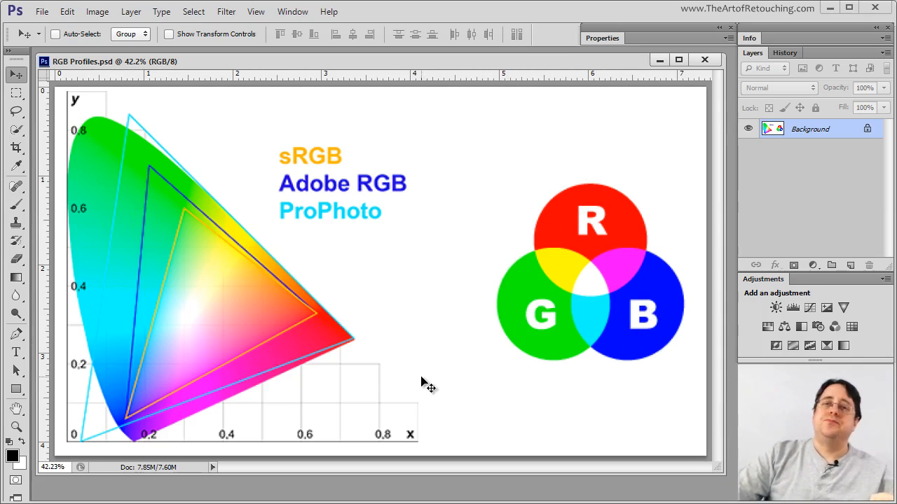
pyautogui.moveTo(325, 328)
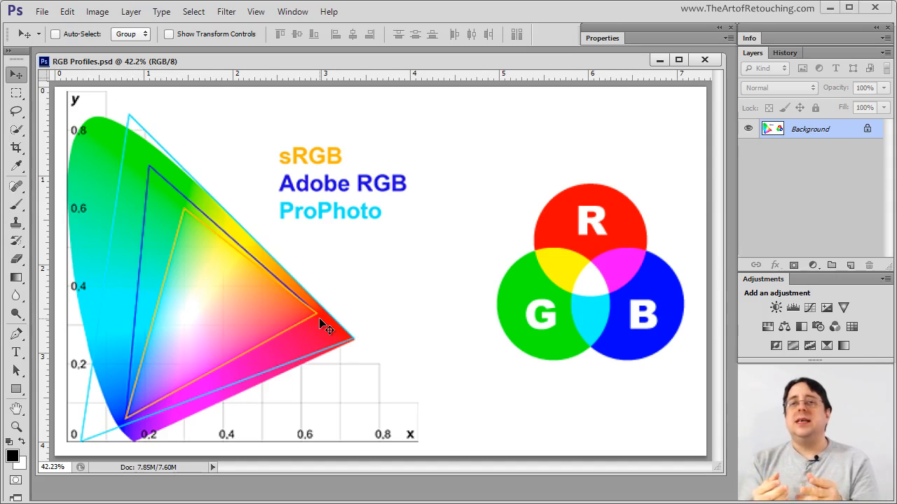
pyautogui.moveTo(284, 255)
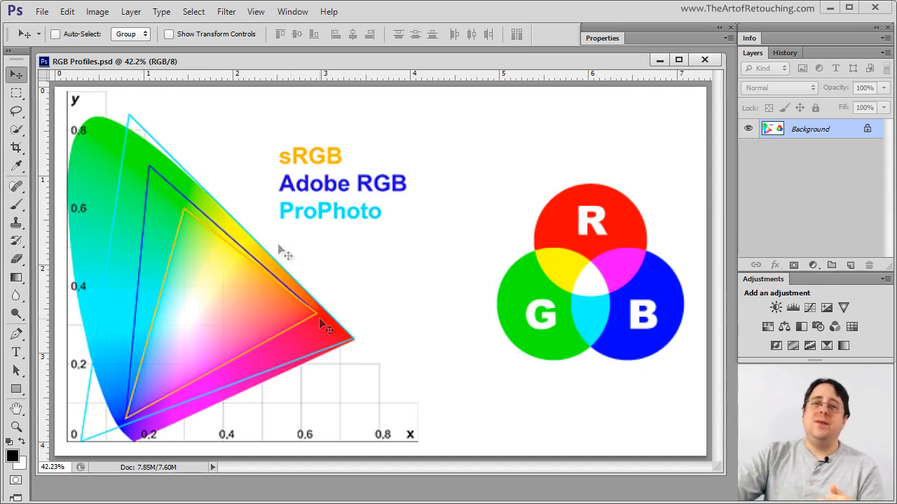
pyautogui.moveTo(199, 213)
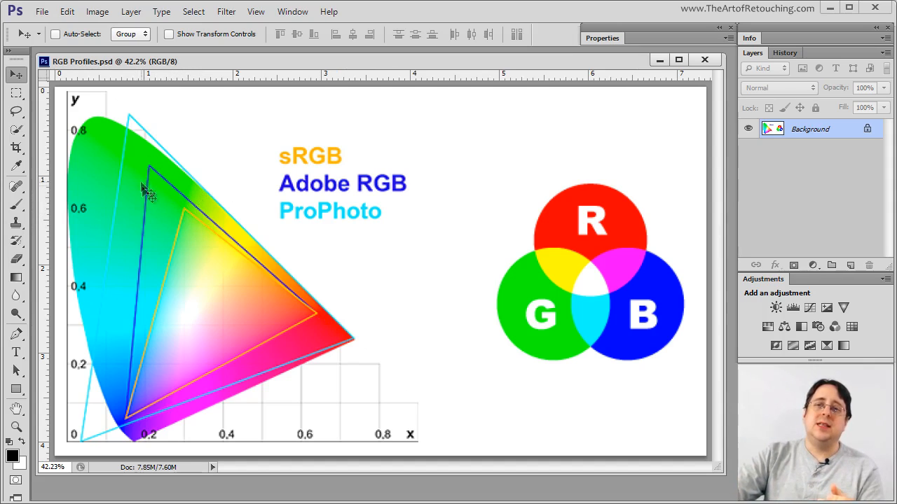
pyautogui.moveTo(224, 259)
pyautogui.write('43')
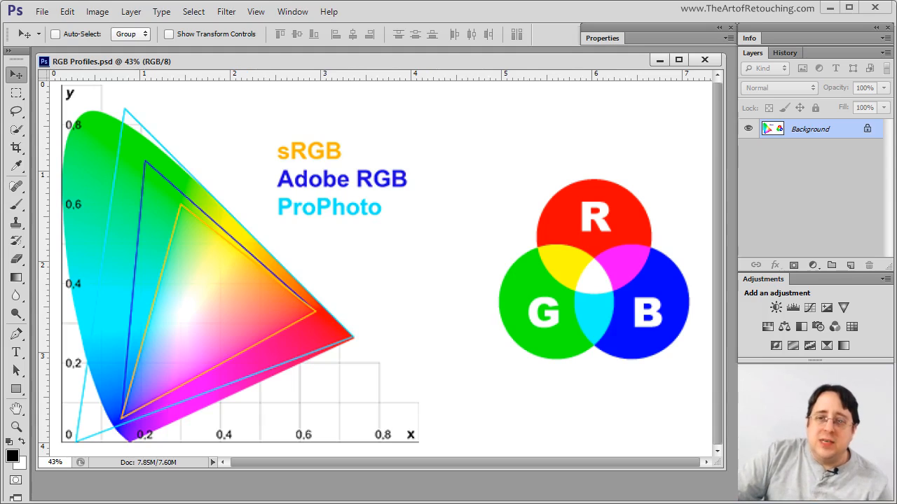
pyautogui.moveTo(217, 420)
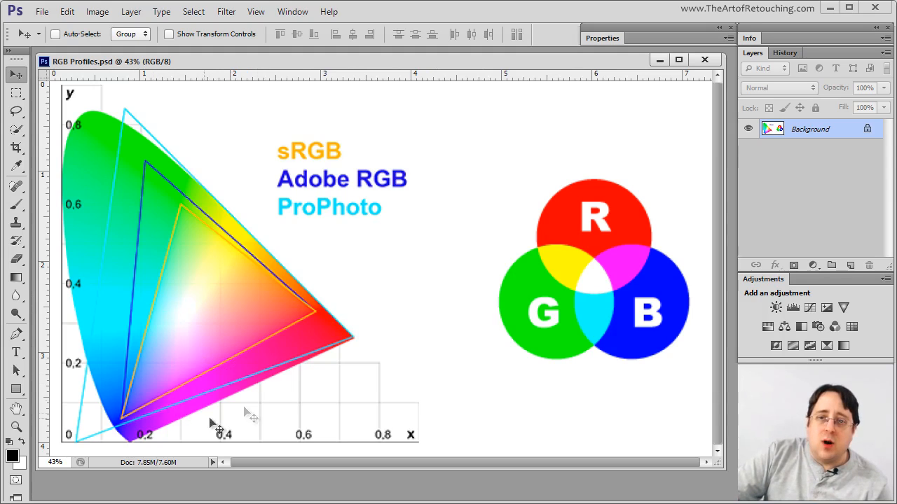
pyautogui.moveTo(219, 343)
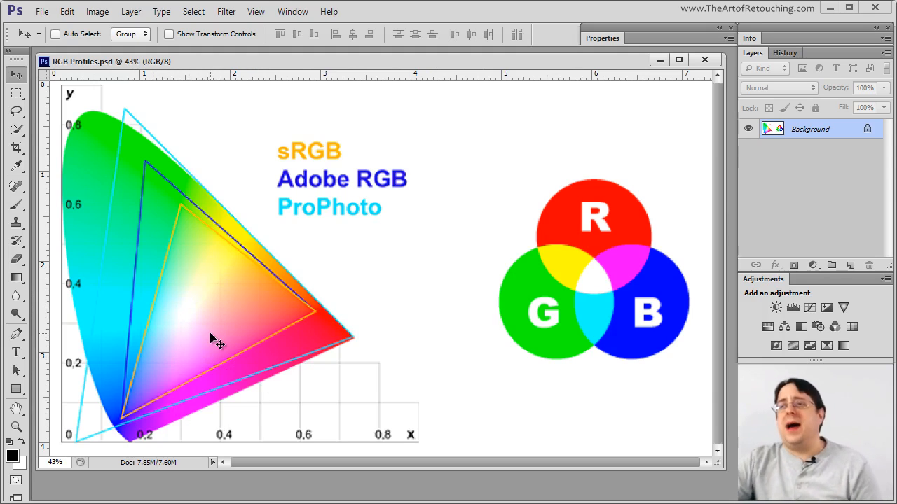
pyautogui.moveTo(311, 213)
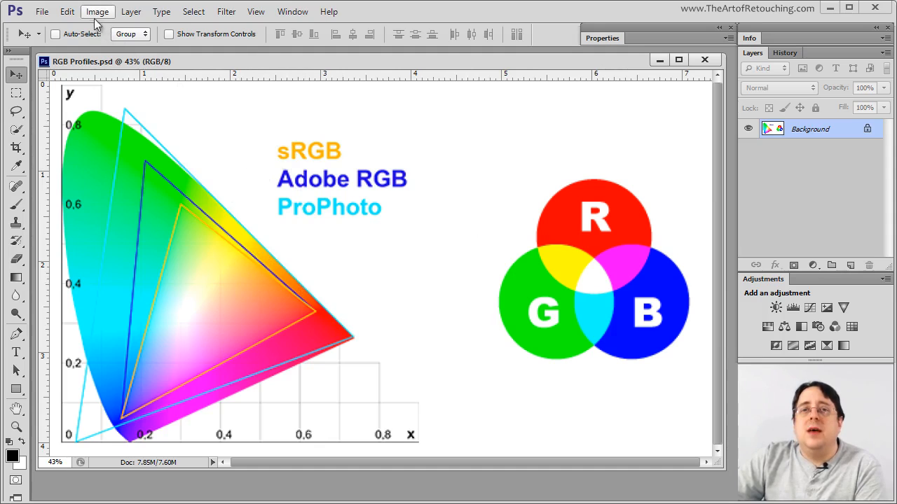
pyautogui.click(96, 12)
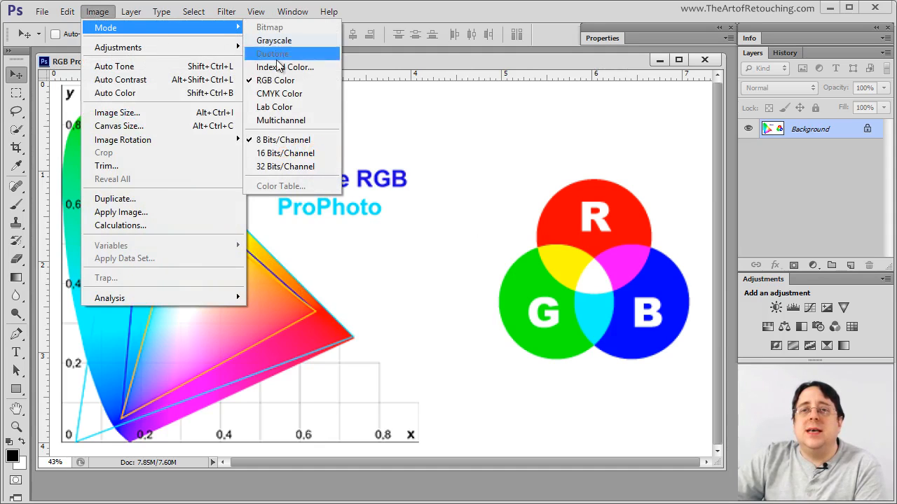
pyautogui.click(278, 92)
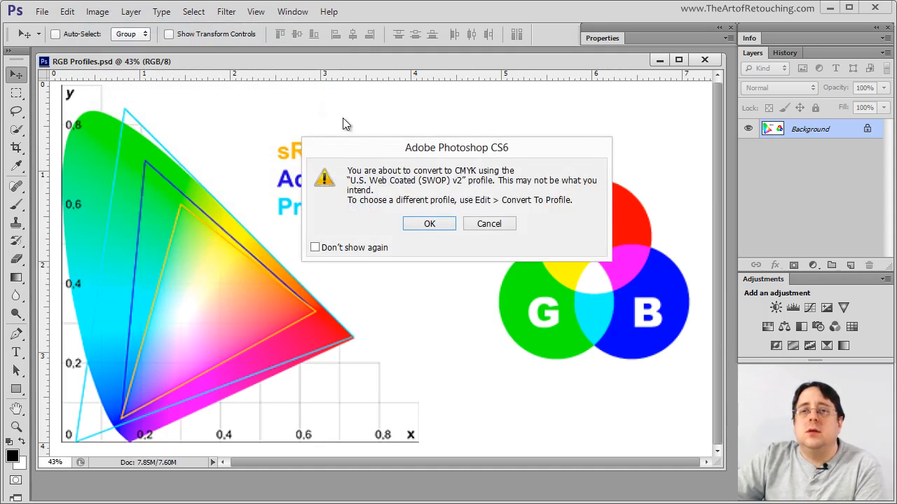
pyautogui.click(429, 224)
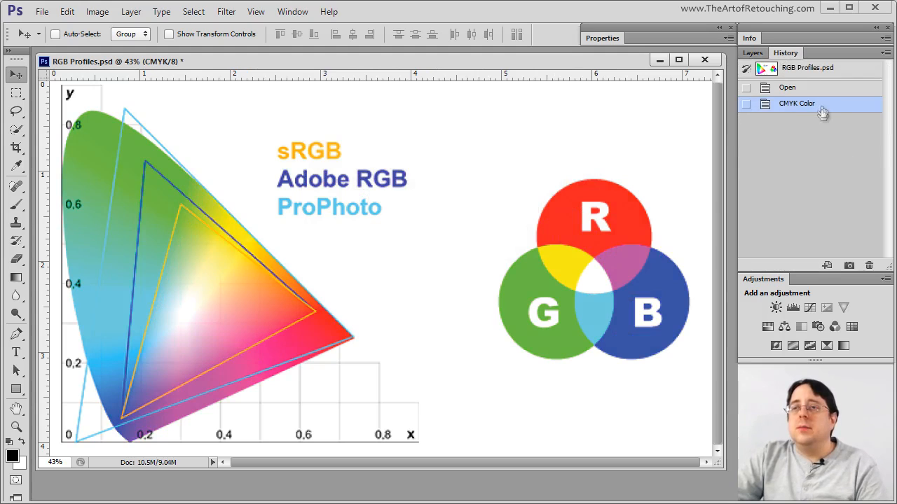
# Step History back to the original RGB state, then reapply CMYK Color to compare the colours
pyautogui.click(787, 87)
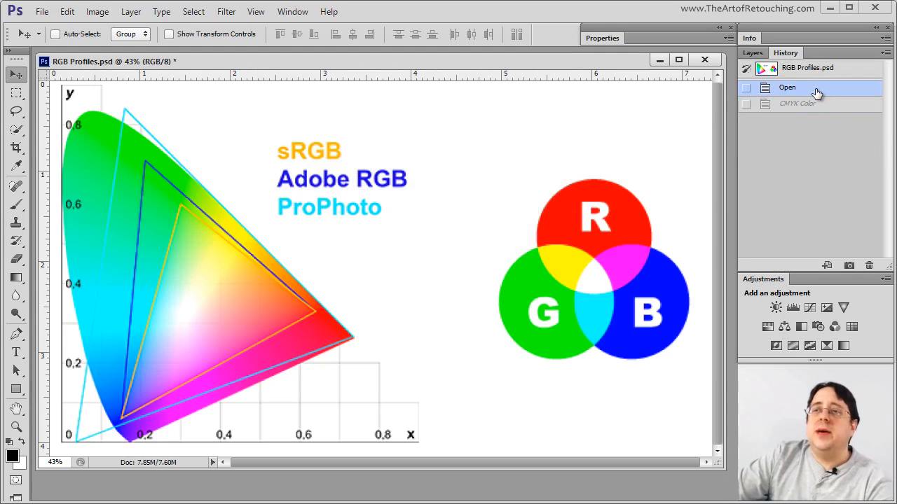
pyautogui.moveTo(824, 110)
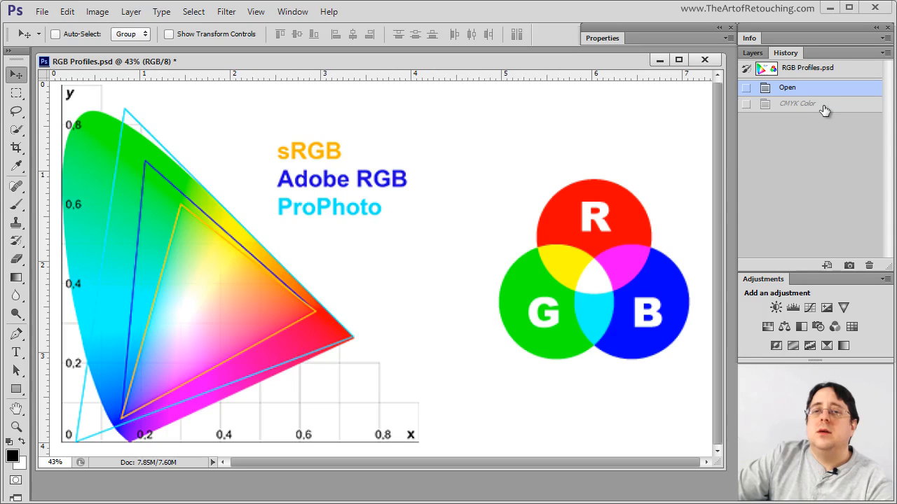
pyautogui.click(796, 104)
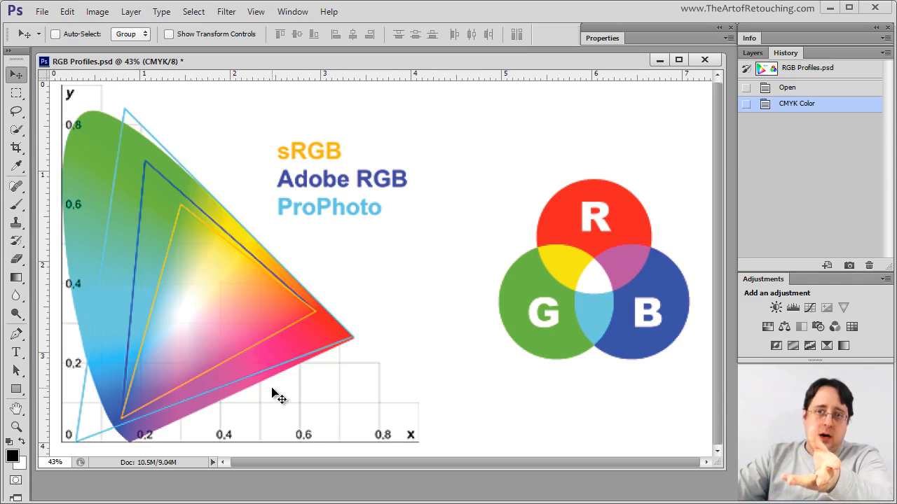
pyautogui.moveTo(454, 357)
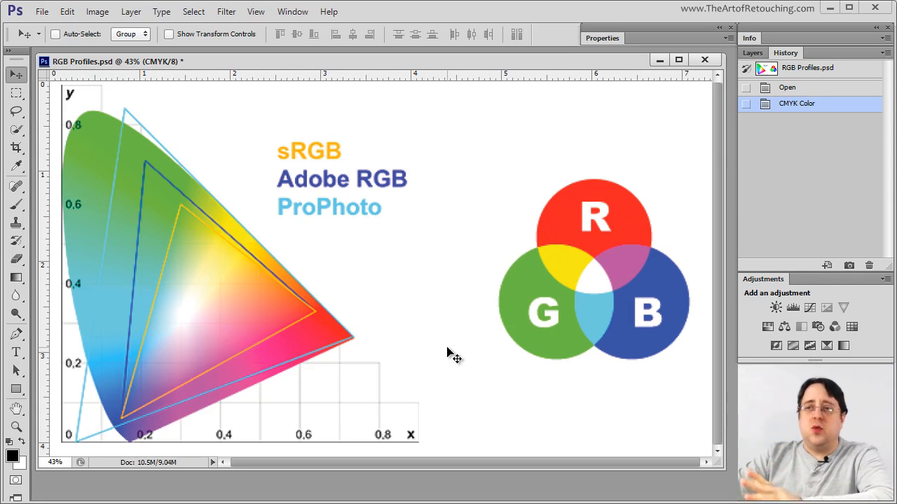
pyautogui.moveTo(376, 213)
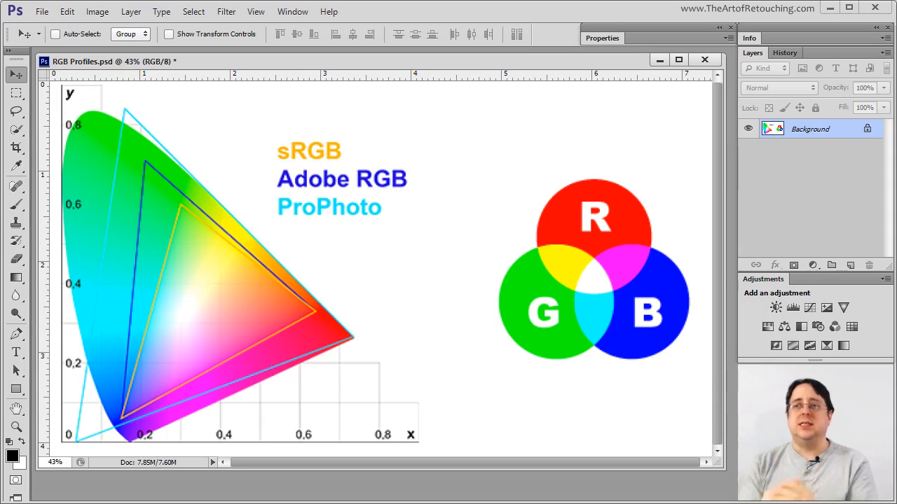
pyautogui.moveTo(357, 232)
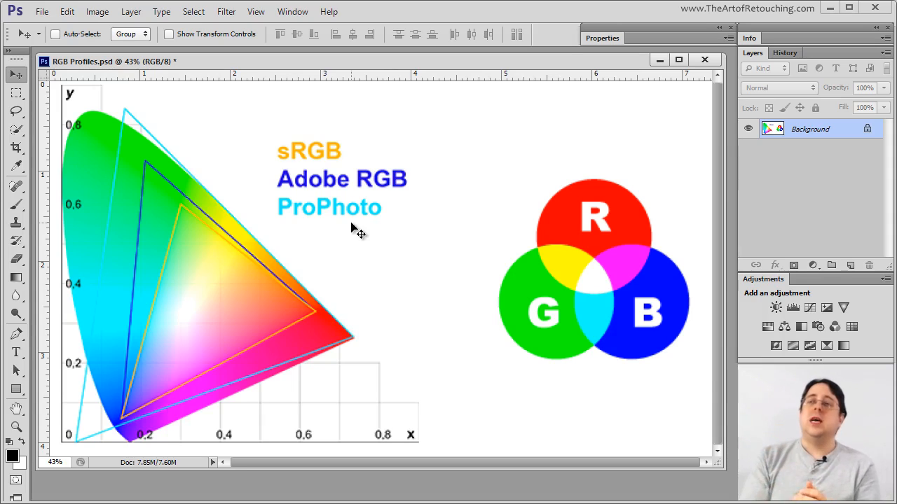